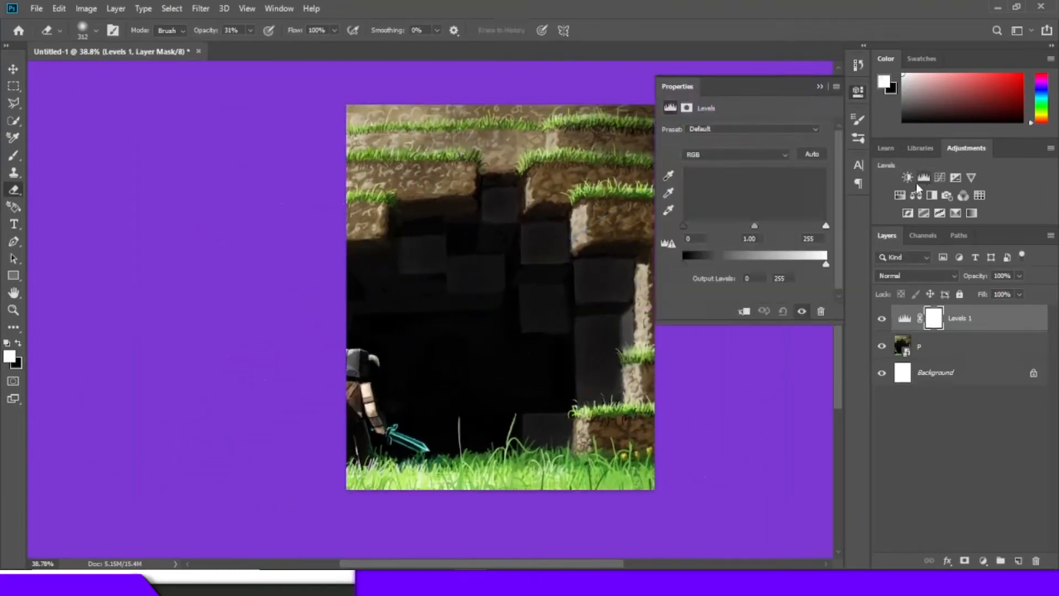
# - Add a tonal adjustment layer to the dark cave scene
pyautogui.click(908, 177)
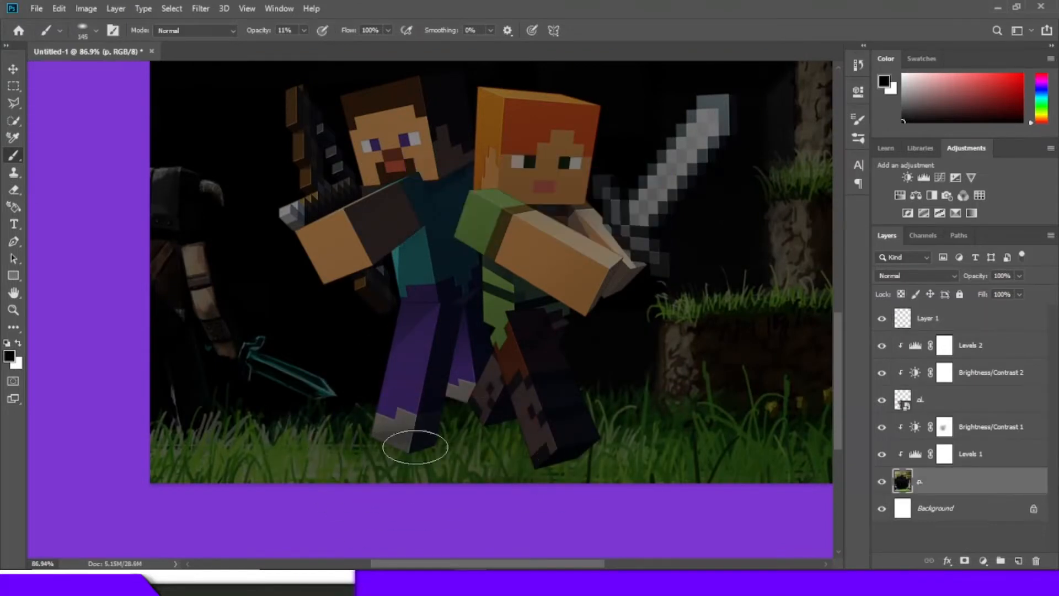
# - Blend the characters' feet into the grass and set a fill layer to bright green
pyautogui.moveTo(414, 447); pyautogui.dragTo(473, 447)
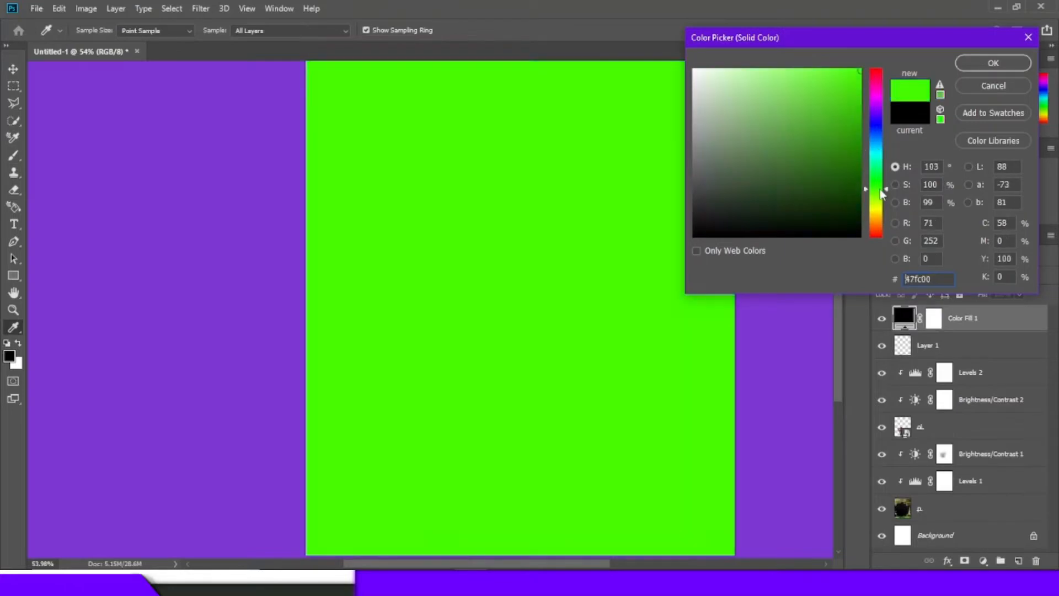
pyautogui.click(993, 62)
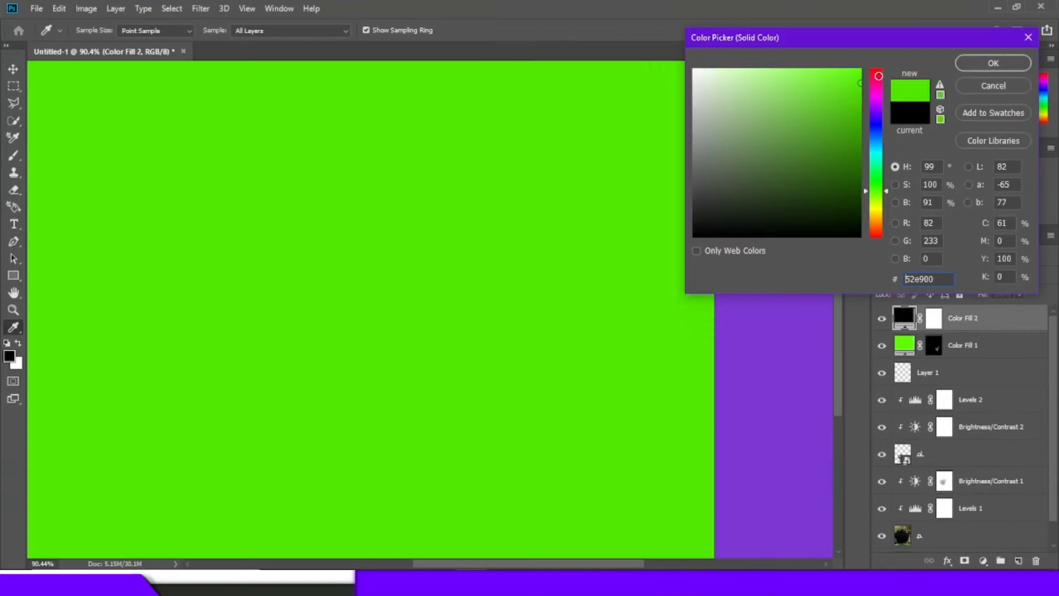
# - Confirm green for the second fill and paint glow along Alex's sword edge
pyautogui.click(992, 62)
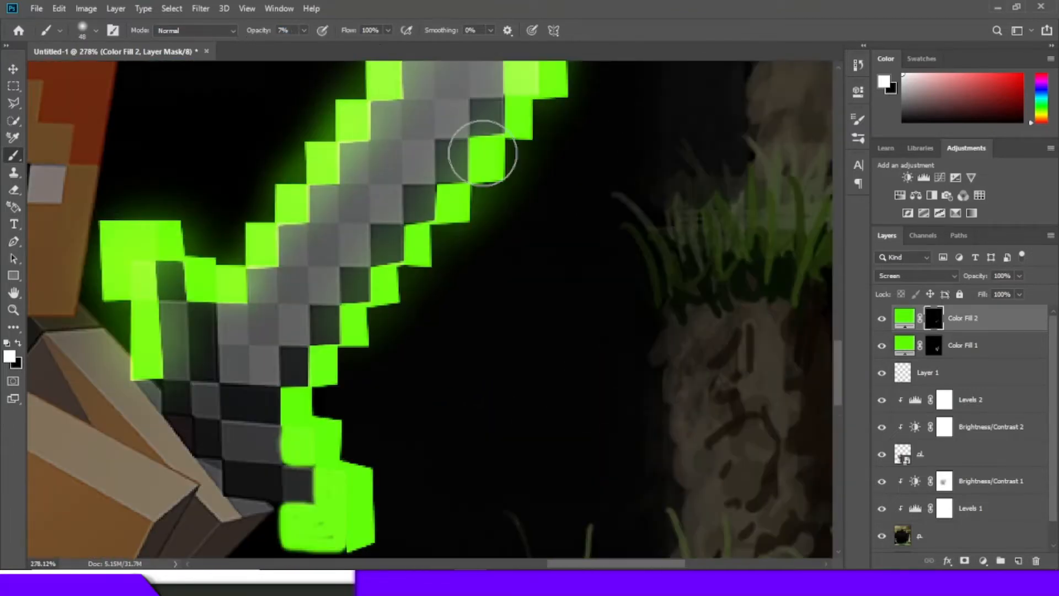
pyautogui.moveTo(483, 153); pyautogui.dragTo(344, 523)
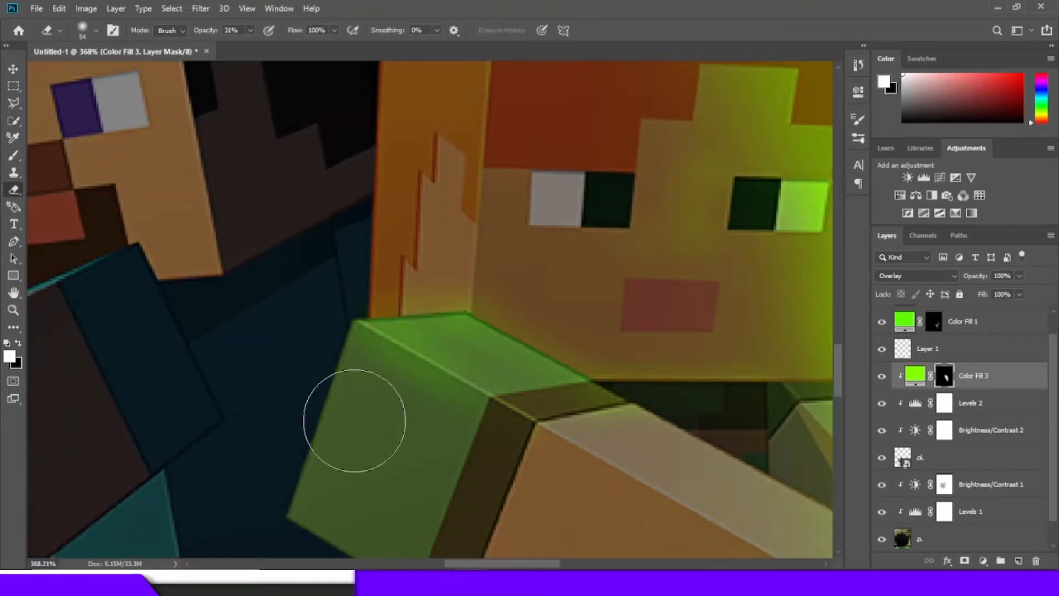
pyautogui.press('ctrl+0')
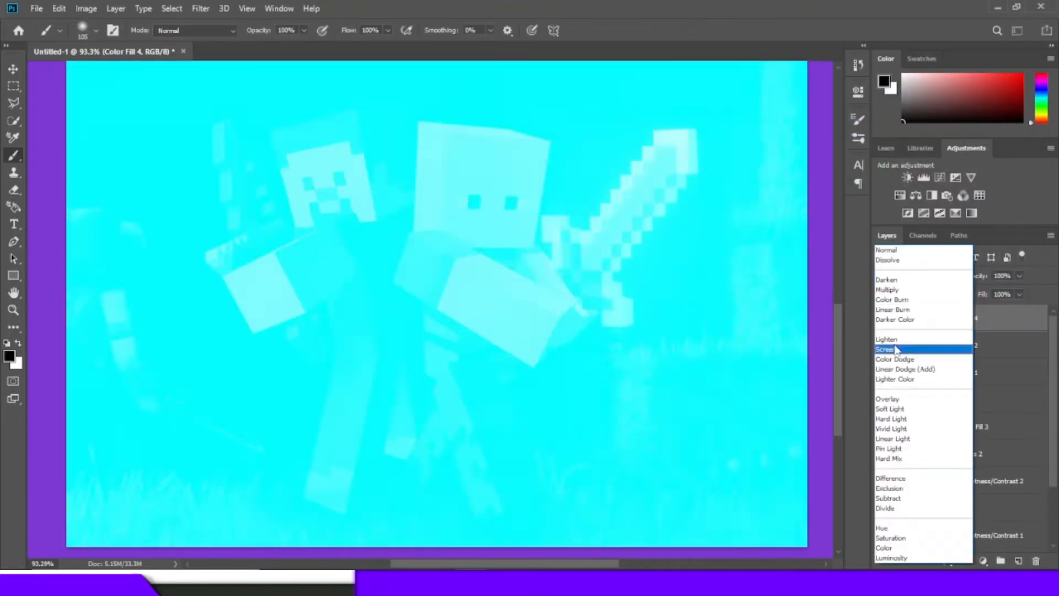
# - Make the cyan fill blend as glowing light and add a black fill layer
pyautogui.click(888, 348)
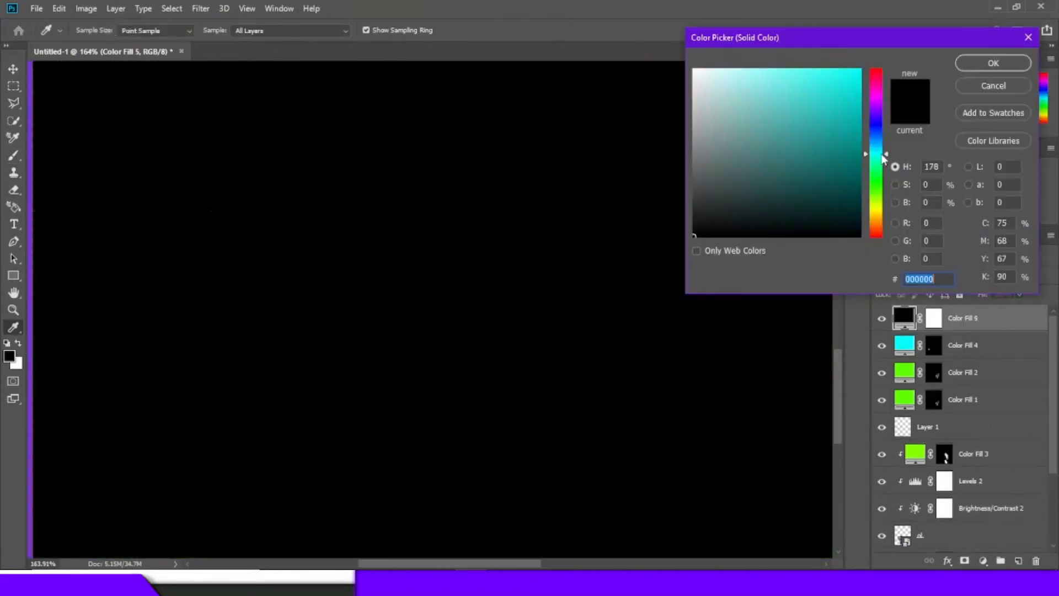
pyautogui.click(992, 62)
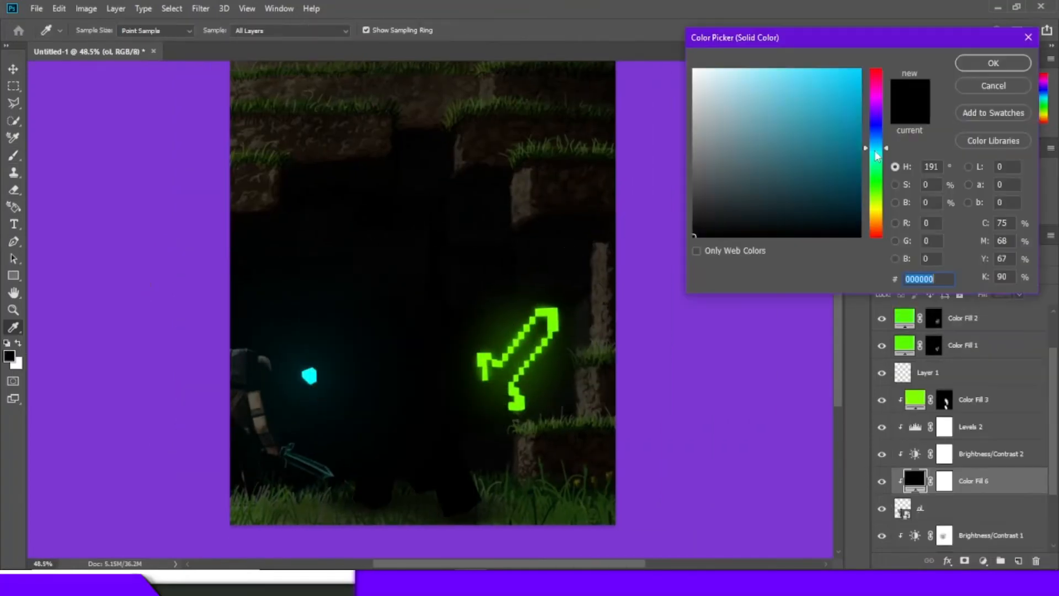
# - Confirm black as the colour of the darkening fill layer
pyautogui.click(993, 63)
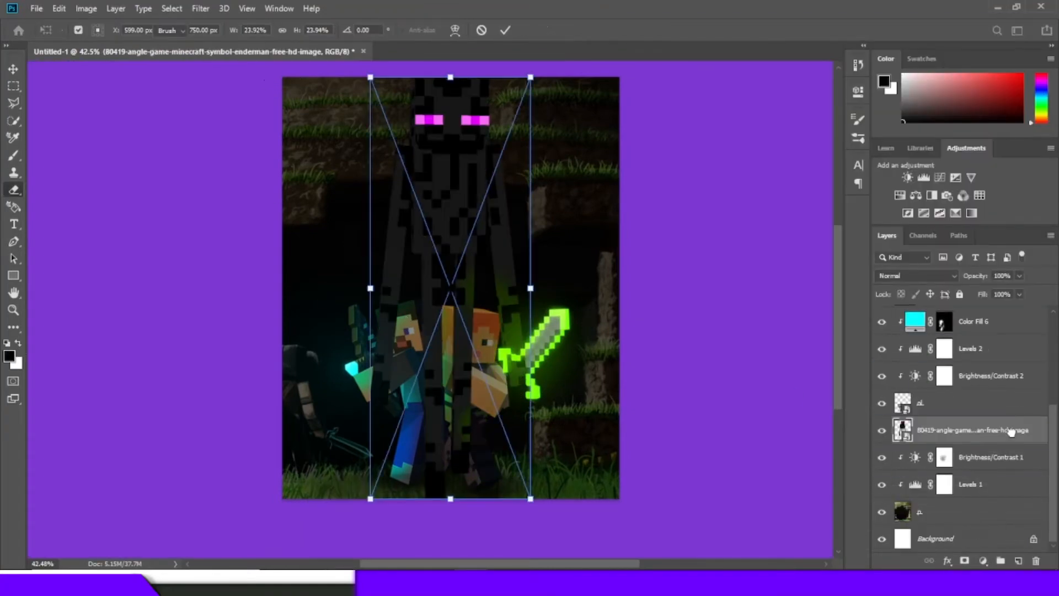
# - Scale the Enderman image to span the poster height
pyautogui.moveTo(530, 499); pyautogui.dragTo(514, 348)
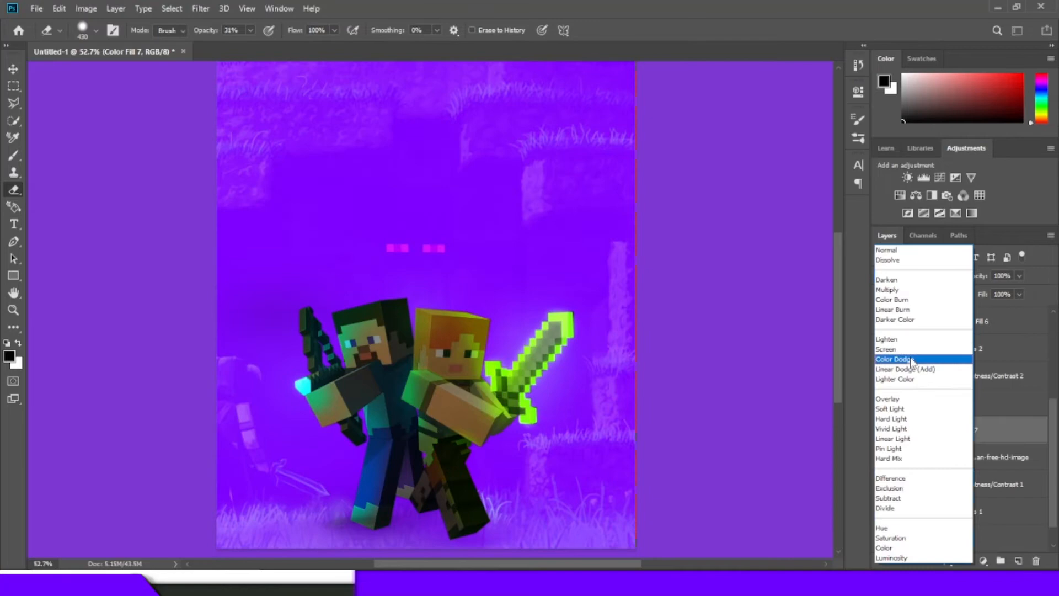
# - Set the purple fill to Color Dodge and confirm black for another darkening fill
pyautogui.click(905, 369)
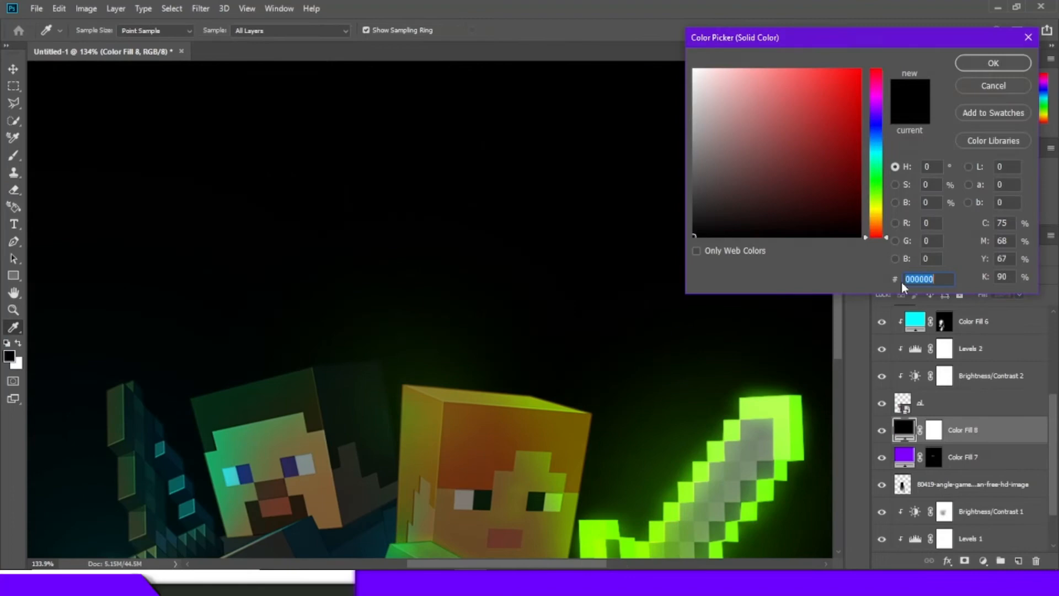
pyautogui.click(992, 63)
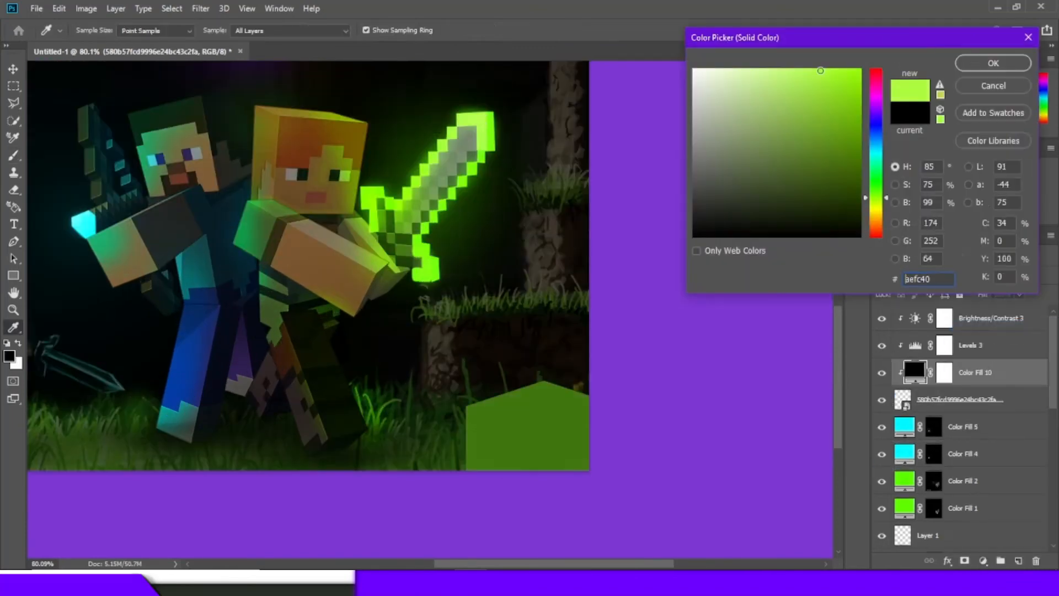
# - Confirm lime green #aefc40 for the grass block glow fill
pyautogui.click(992, 63)
pyautogui.write('mi')
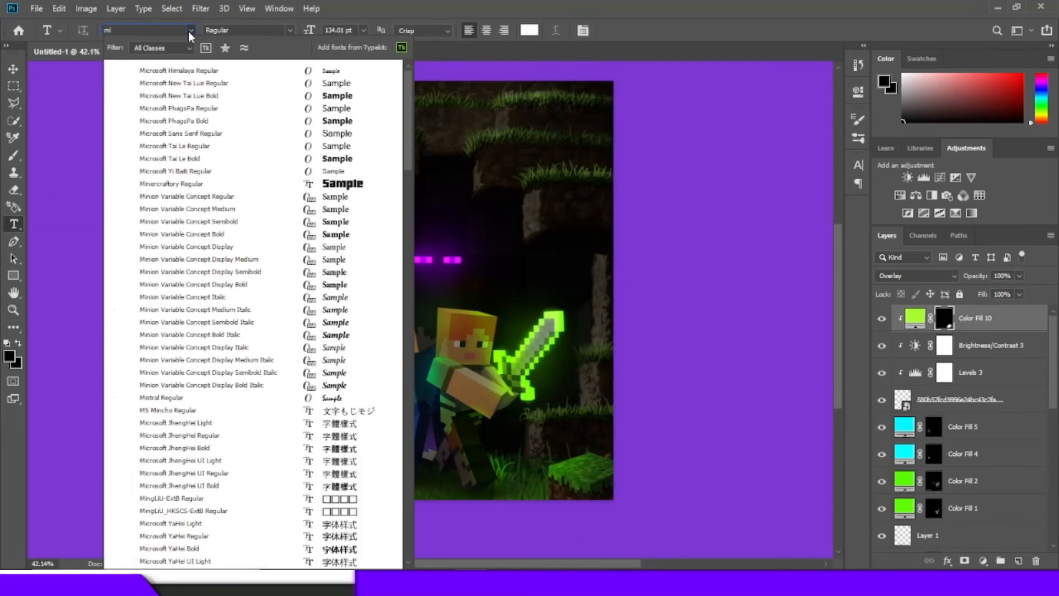
# - Place the MINECRAFT title in the Minecraftory font and colour it grey #bcb5b5
pyautogui.click(171, 184)
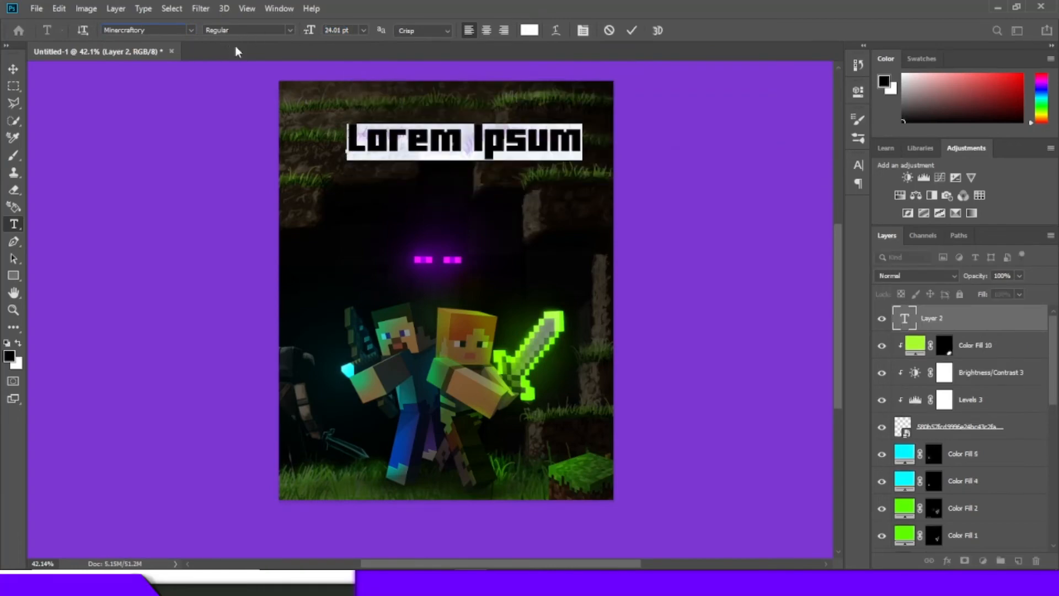
pyautogui.click(881, 319)
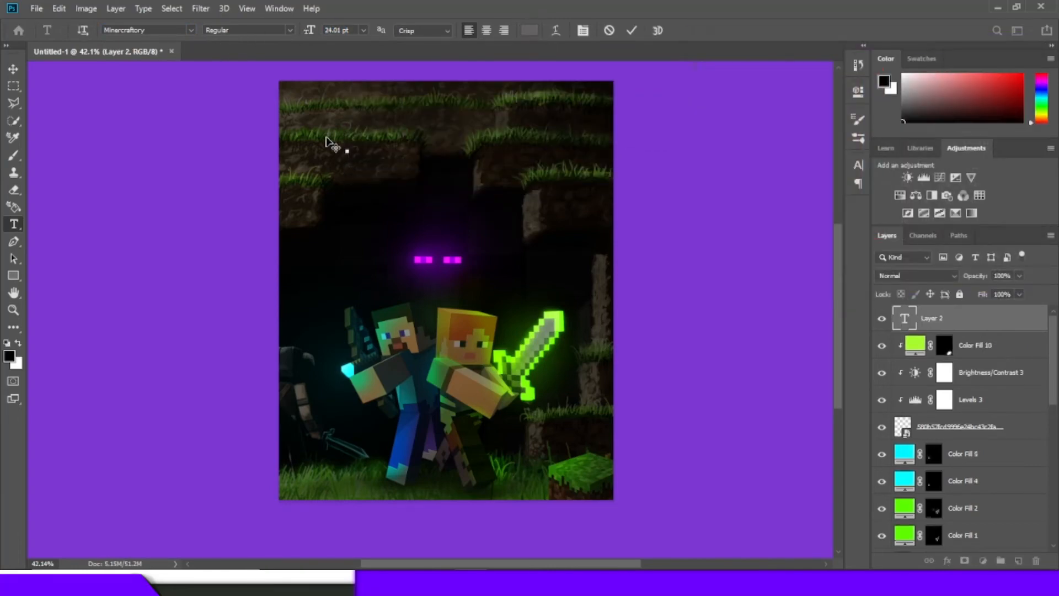
pyautogui.click(529, 30)
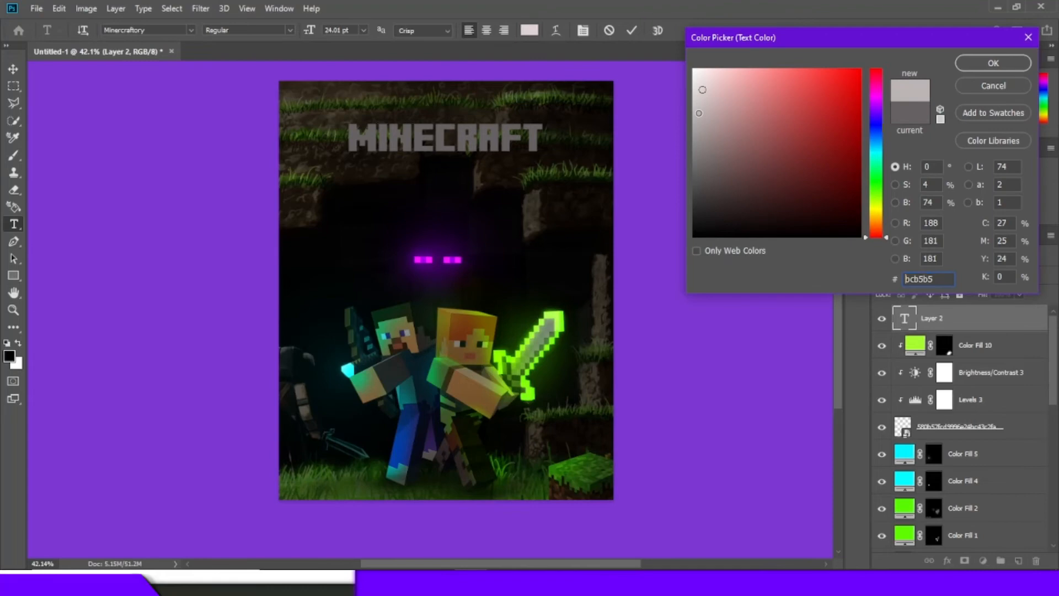
pyautogui.click(992, 62)
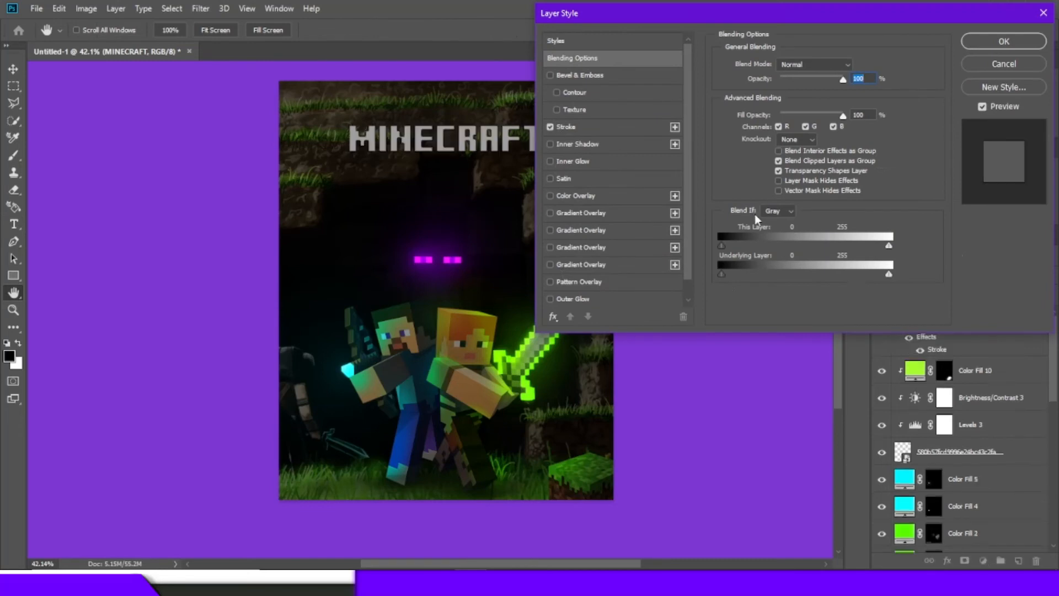
# - Apply Stroke, Inner Shadow, Inner Glow and Drop Shadow layer styles to the title
pyautogui.click(565, 127)
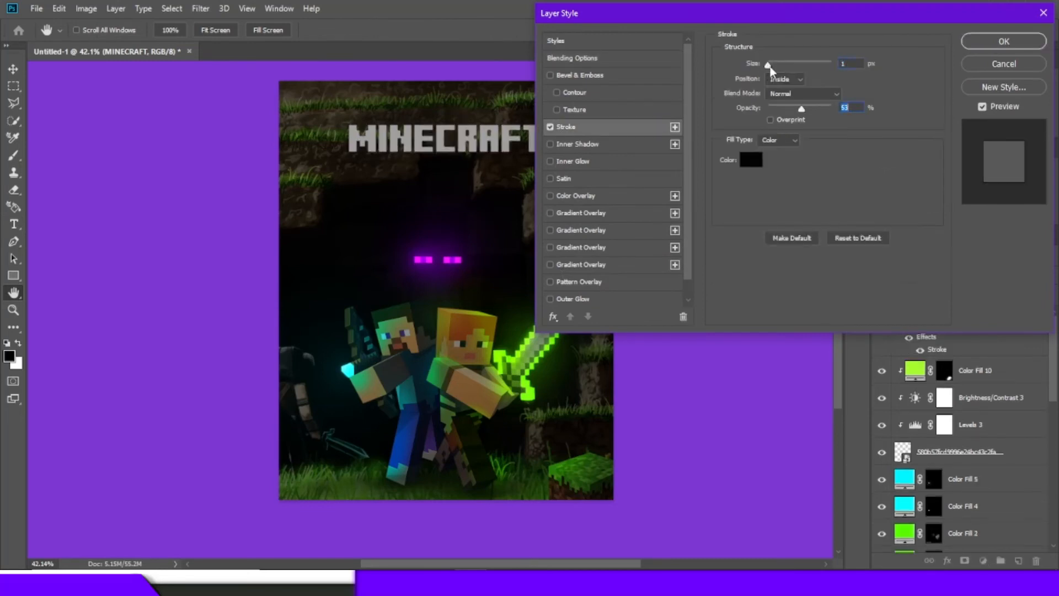
pyautogui.click(577, 144)
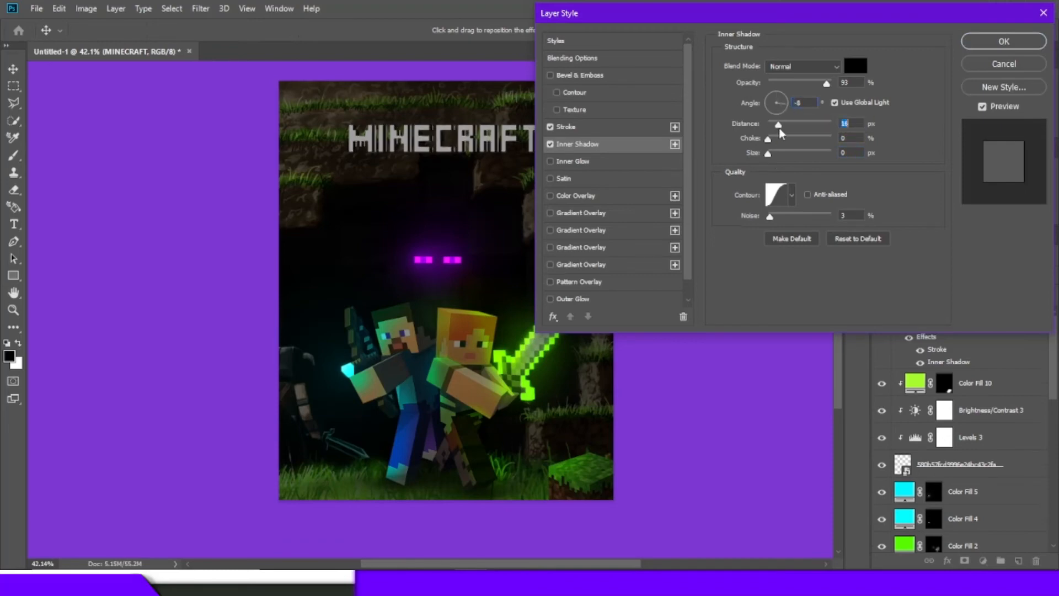
pyautogui.click(573, 161)
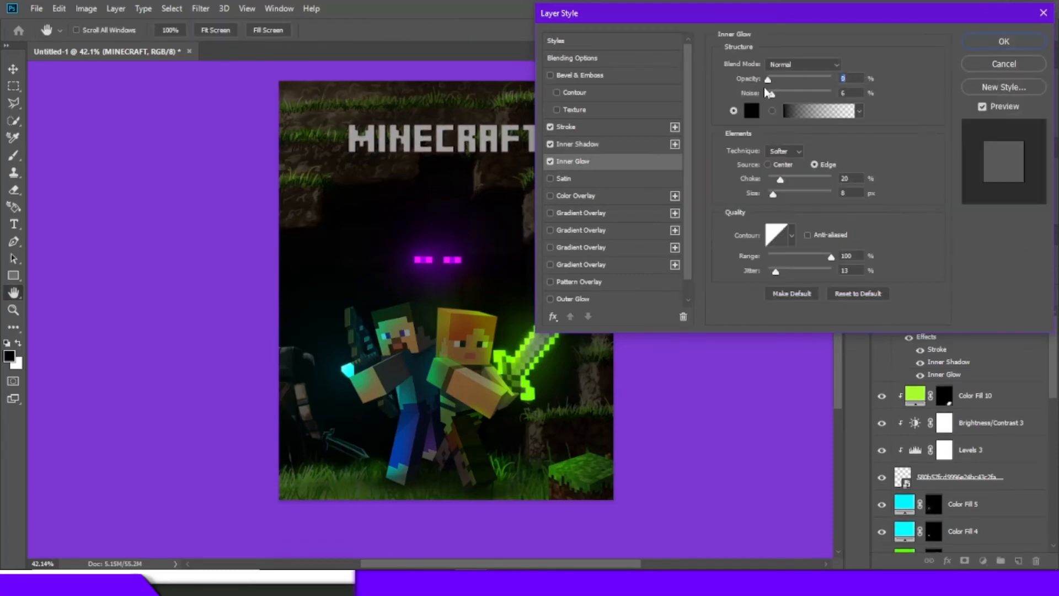
pyautogui.click(575, 297)
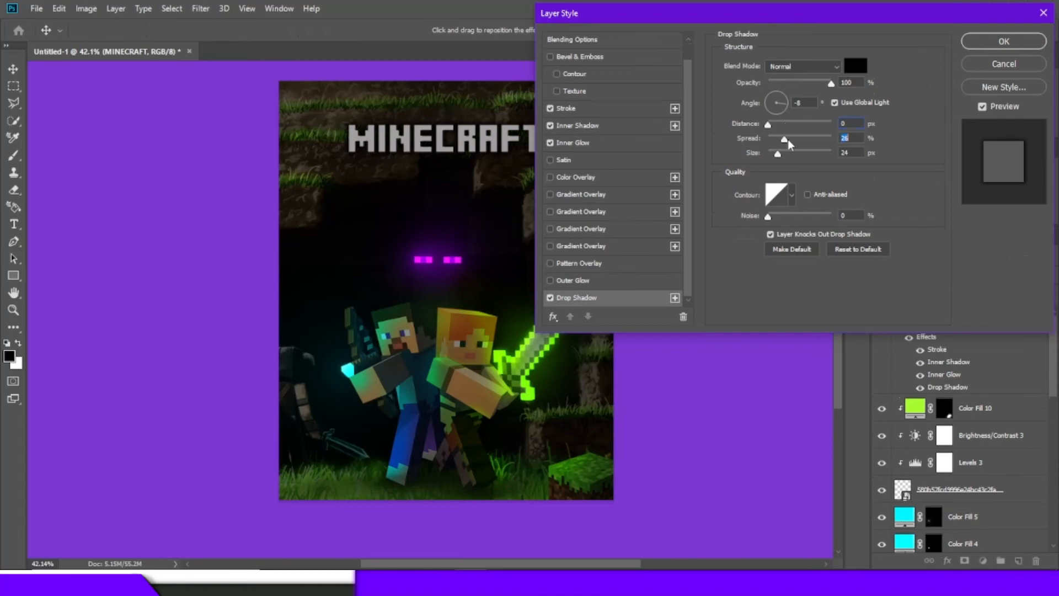
pyautogui.click(1002, 42)
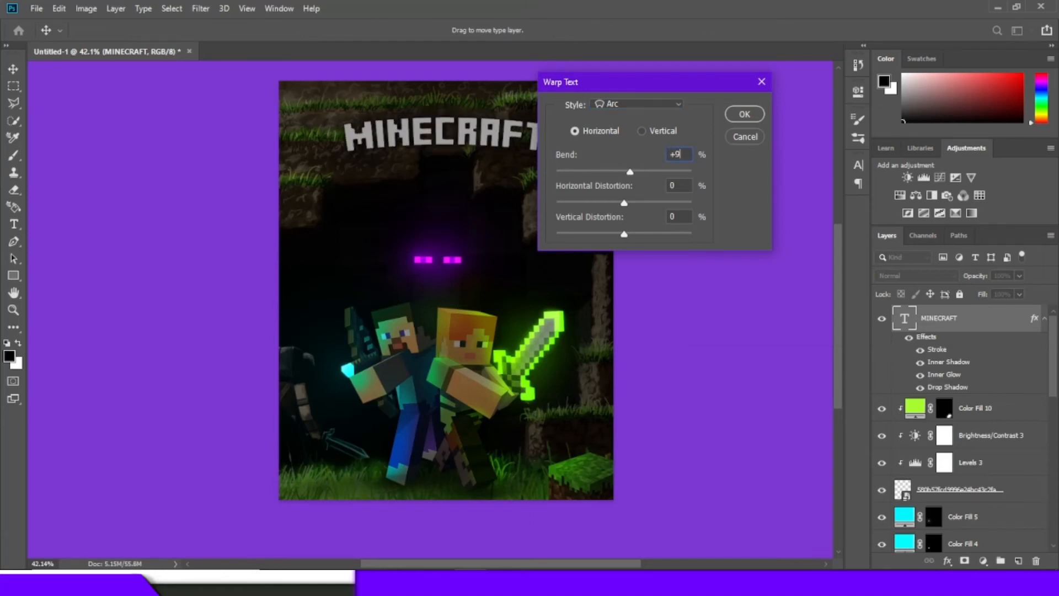
# - Add 'LOST WORLD' under MINECRAFT with an Arc warp, then adjust its Inner Shadow and Inner Glow
pyautogui.click(744, 114)
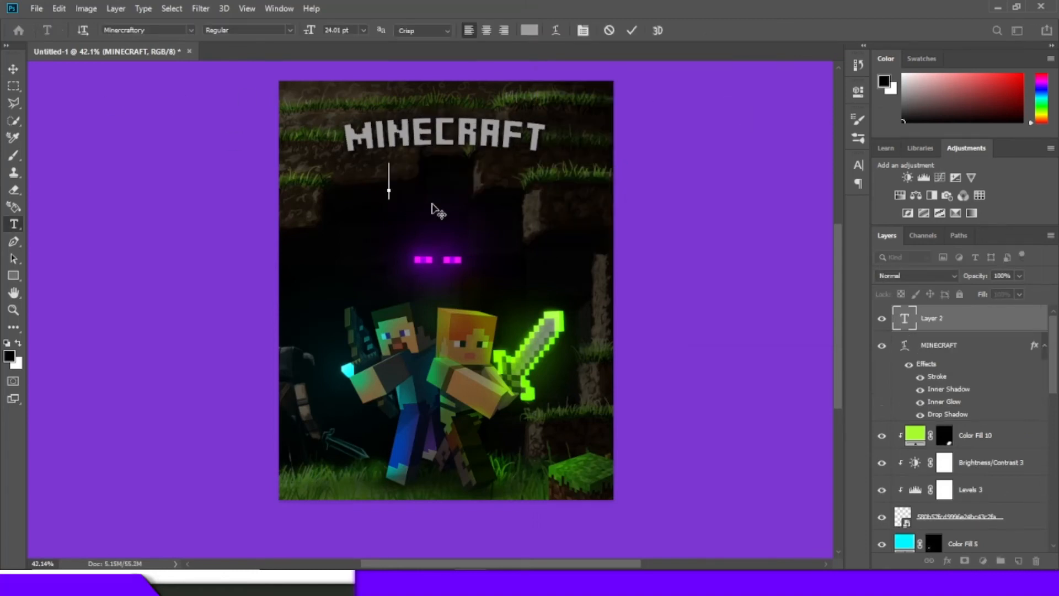
pyautogui.write('LOST WORLD')
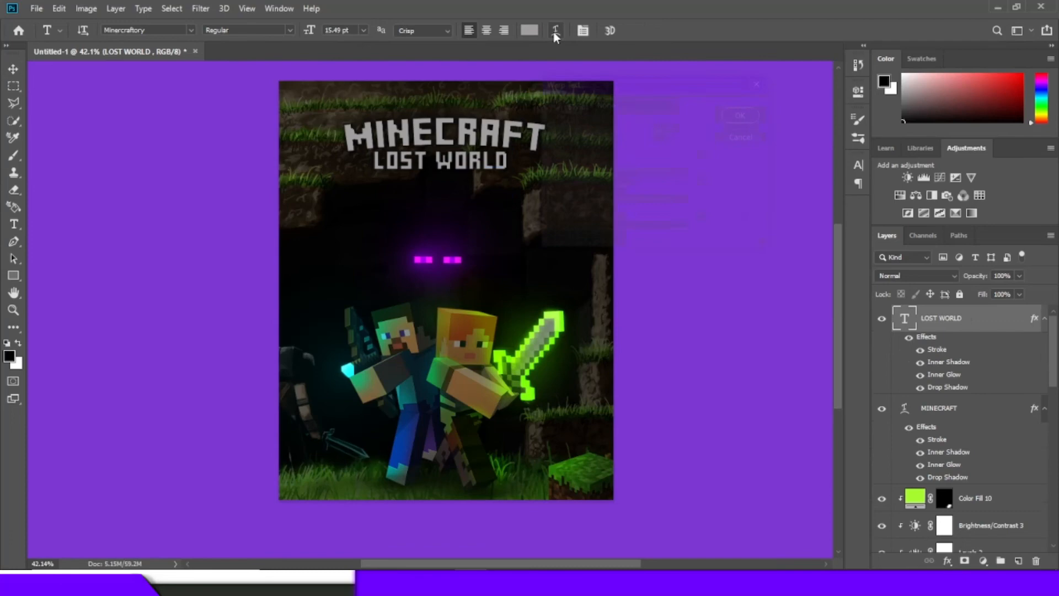
pyautogui.click(555, 29)
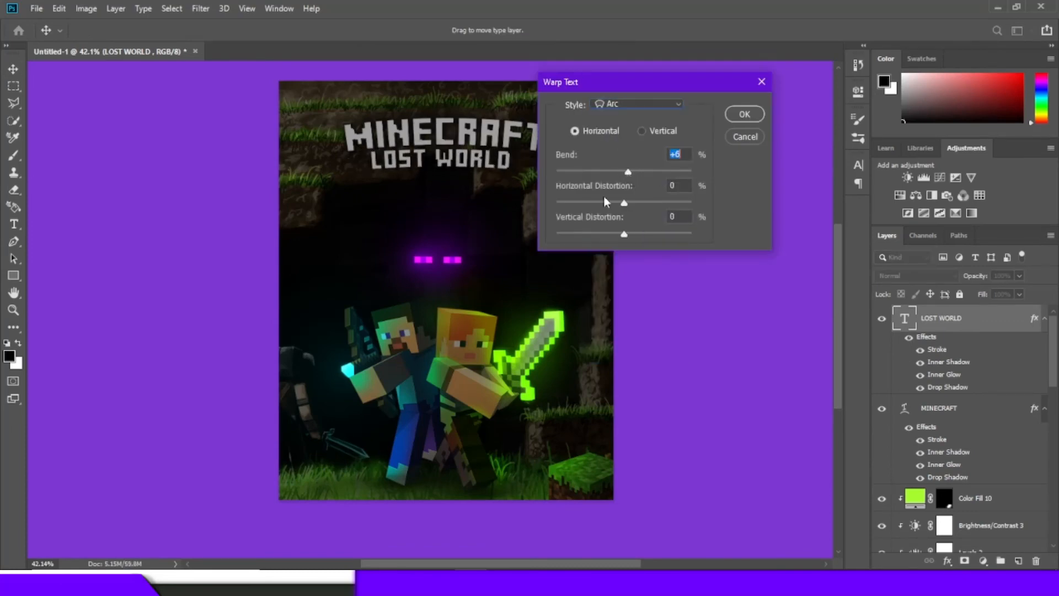
pyautogui.click(743, 114)
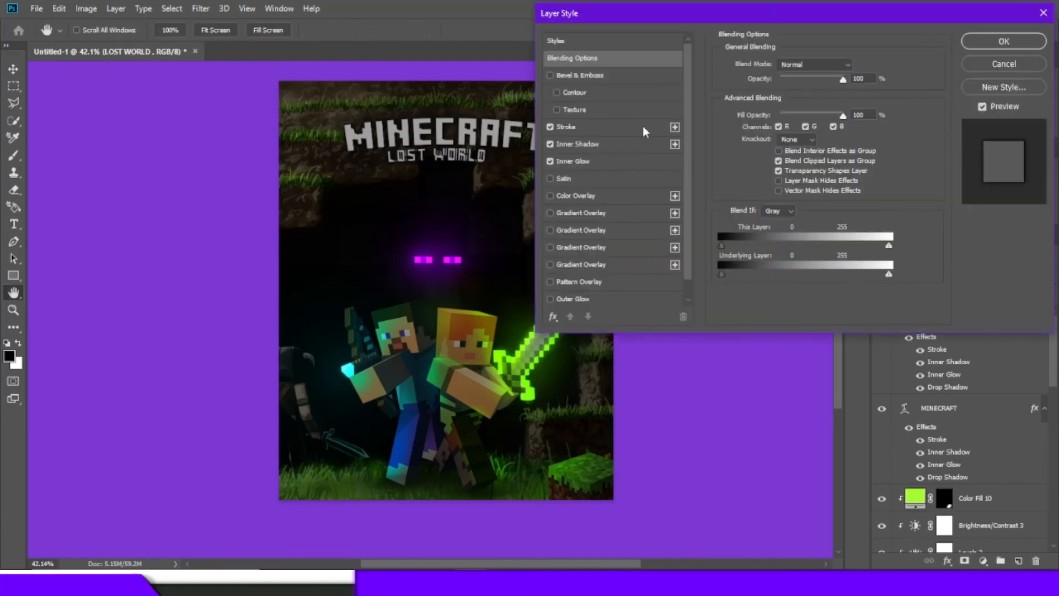
pyautogui.click(575, 143)
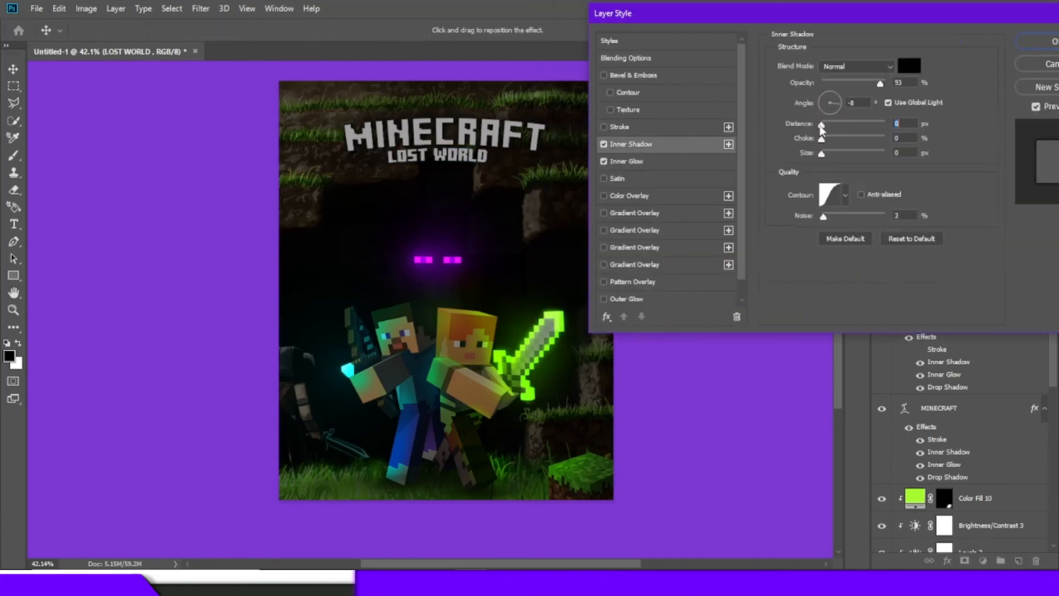
pyautogui.click(629, 160)
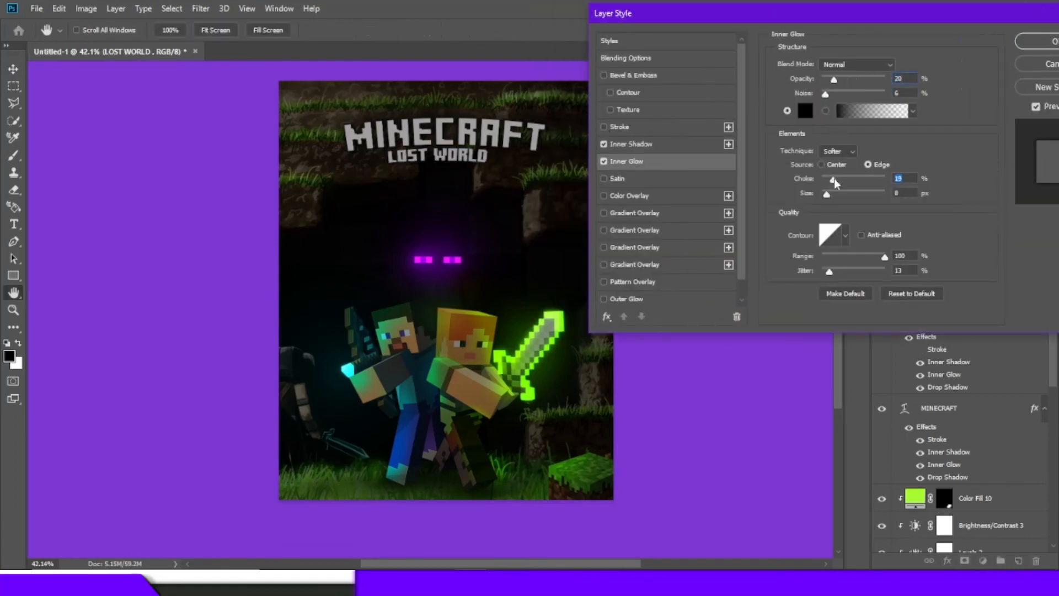